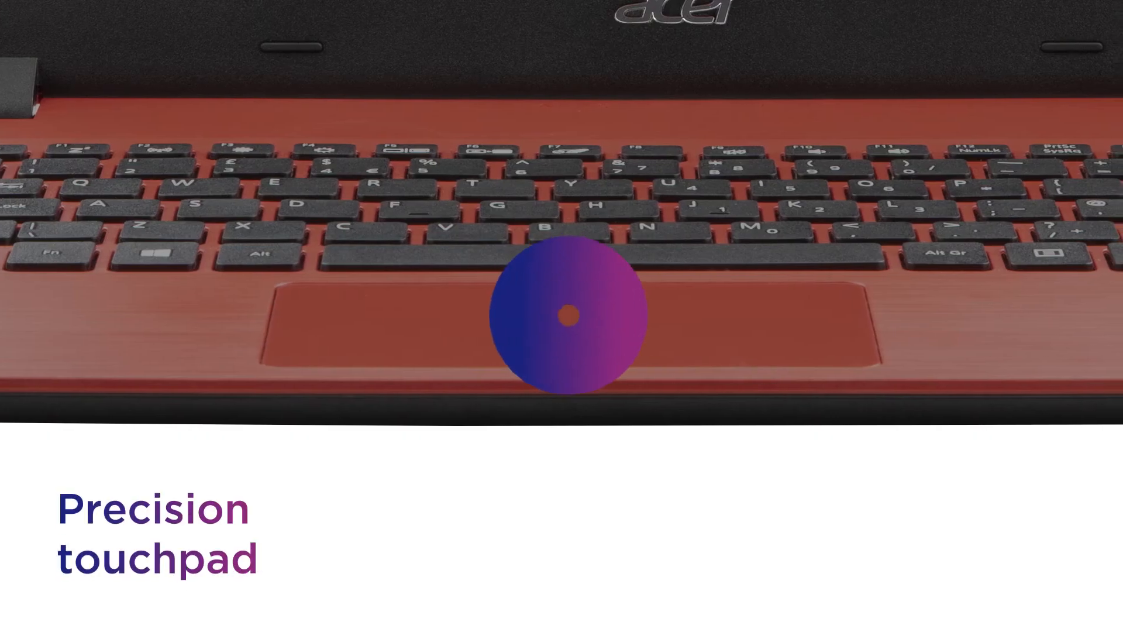
pyautogui.click(570, 314)
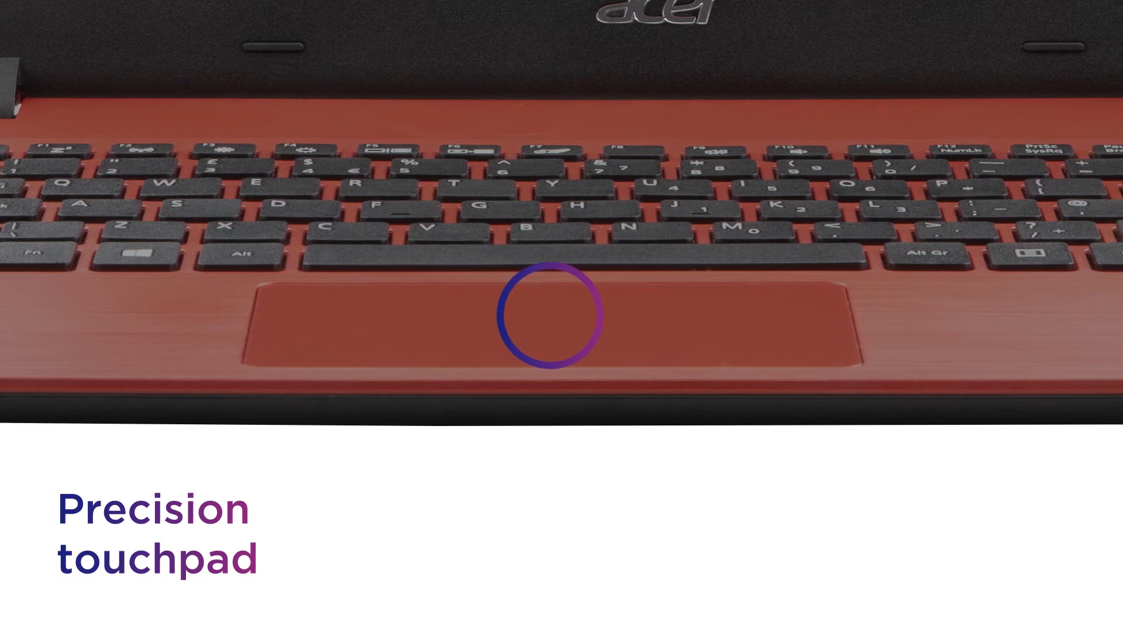